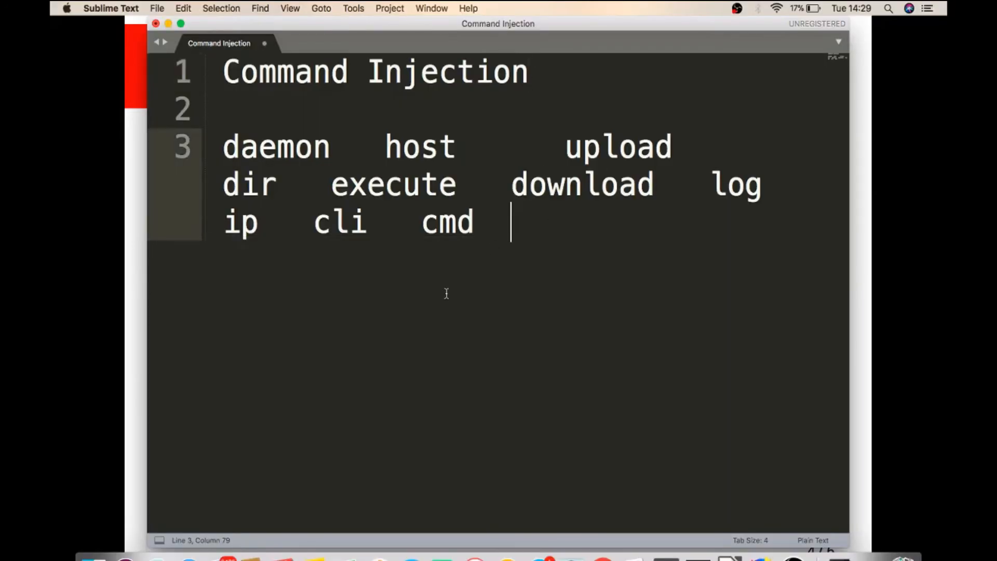
# - Write the semicolon injection examples 'ping;ls' and 'ping 127.0.0.1;ls' below the parameter list
pyautogui.write('ping;')
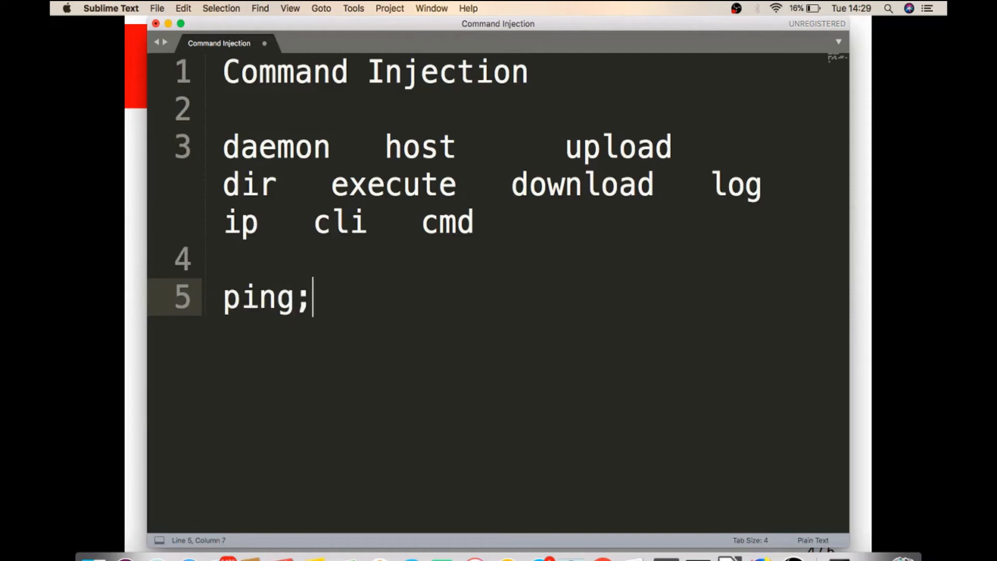
pyautogui.write('ls')
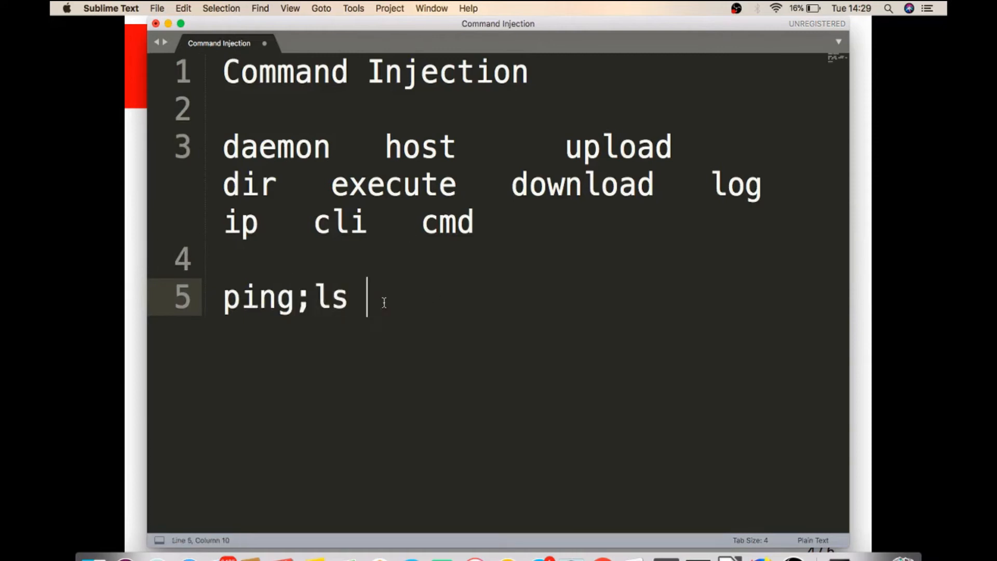
pyautogui.write('ping')
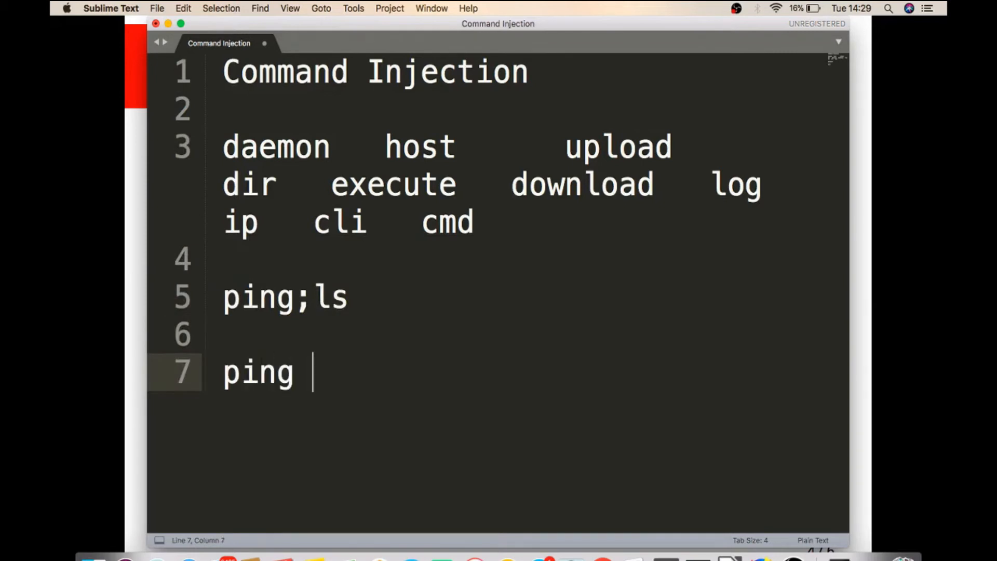
pyautogui.write('127.0.')
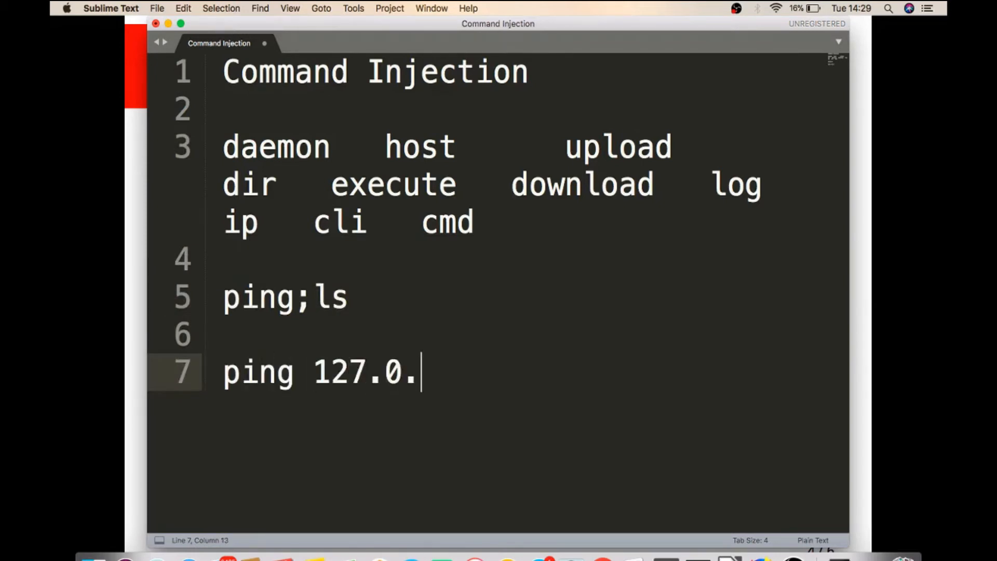
pyautogui.write('0.1;')
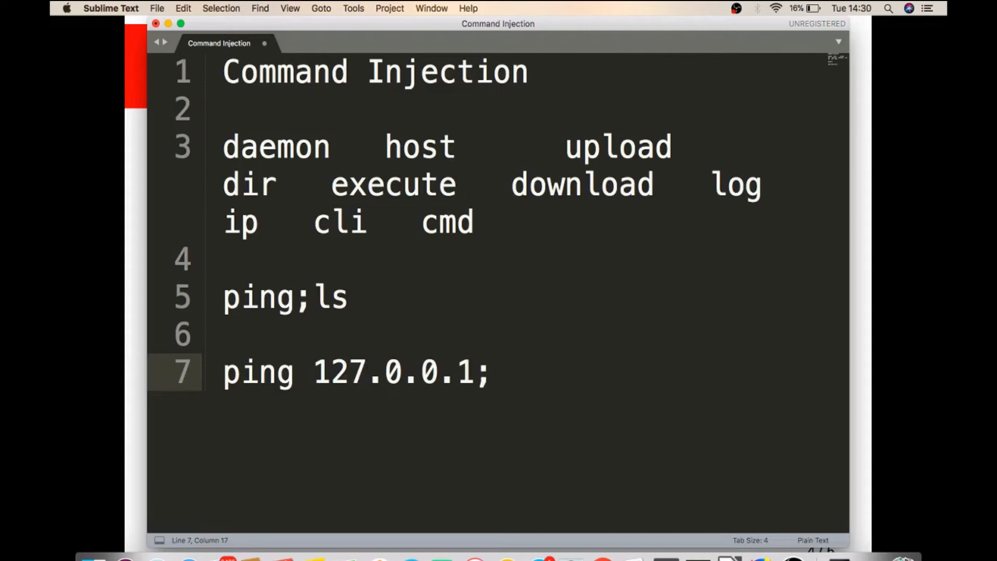
pyautogui.write('ls')
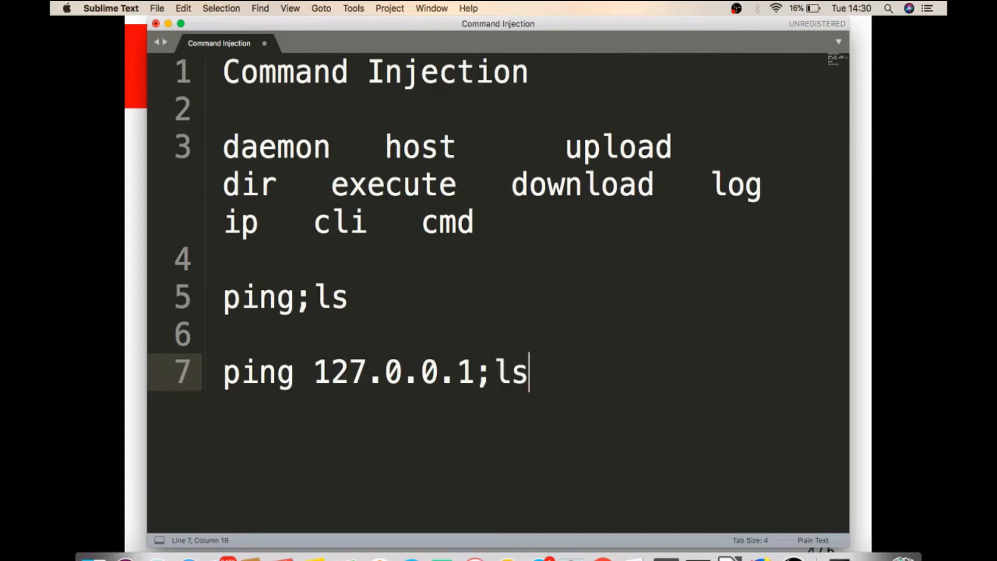
pyautogui.moveTo(114, 279)
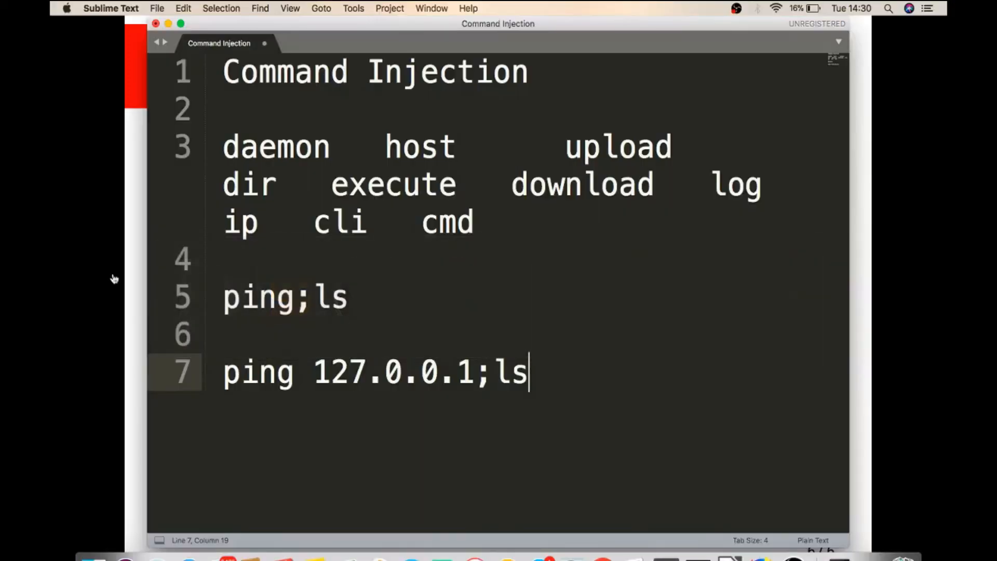
# - Add the line 'host=127.0.0.1' under the ping examples
pyautogui.press('enter')
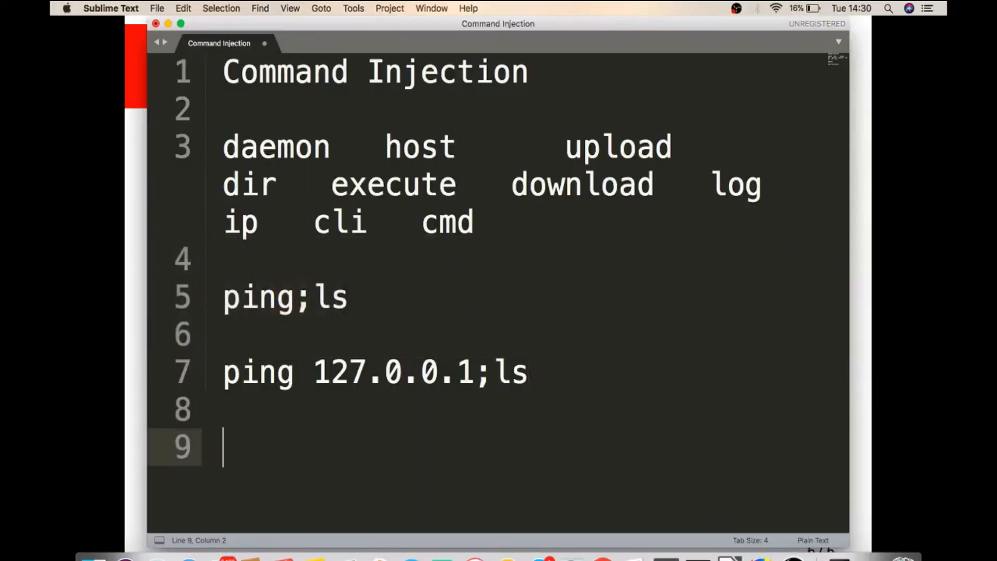
pyautogui.write('host=')
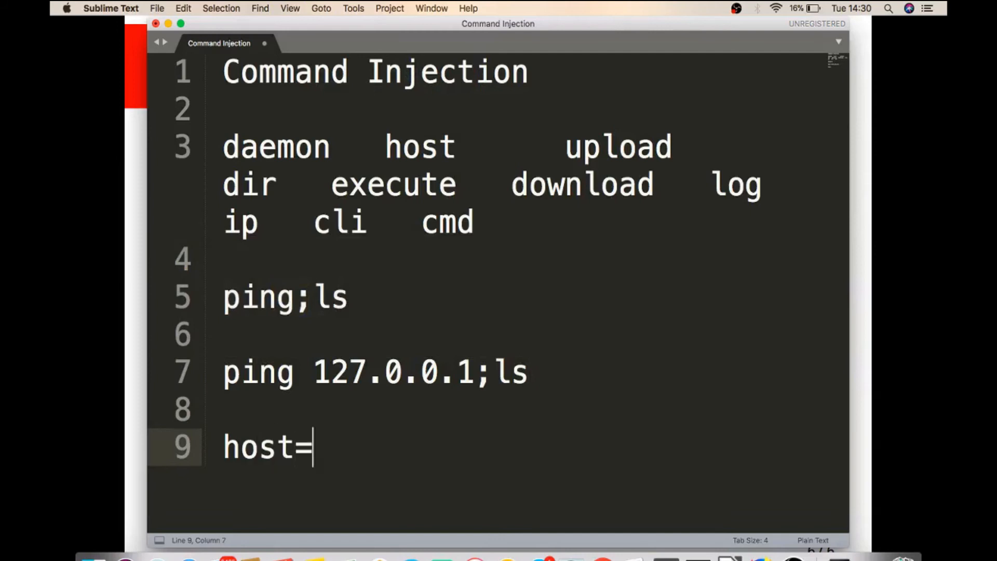
pyautogui.write('127.0.0')
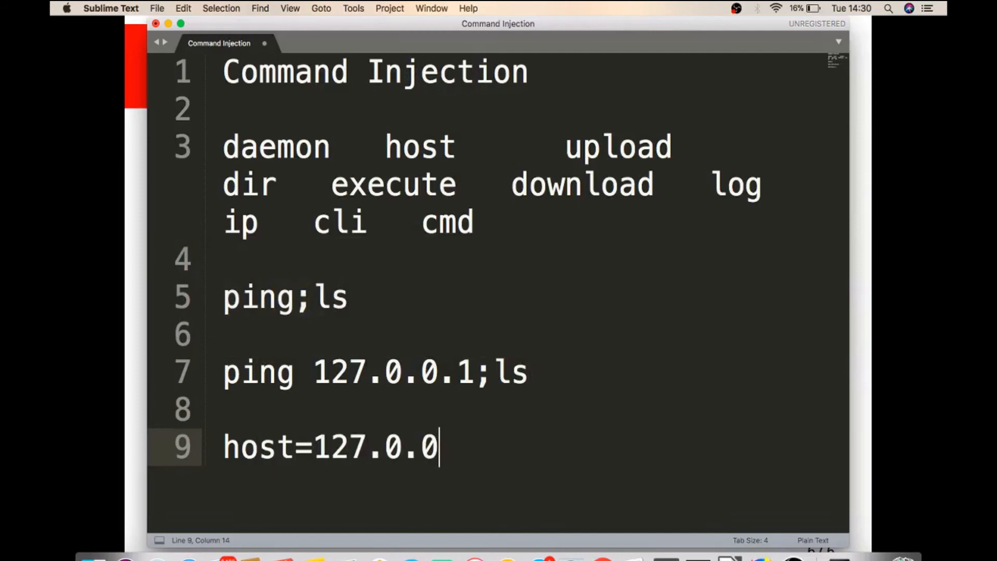
pyautogui.write('.1')
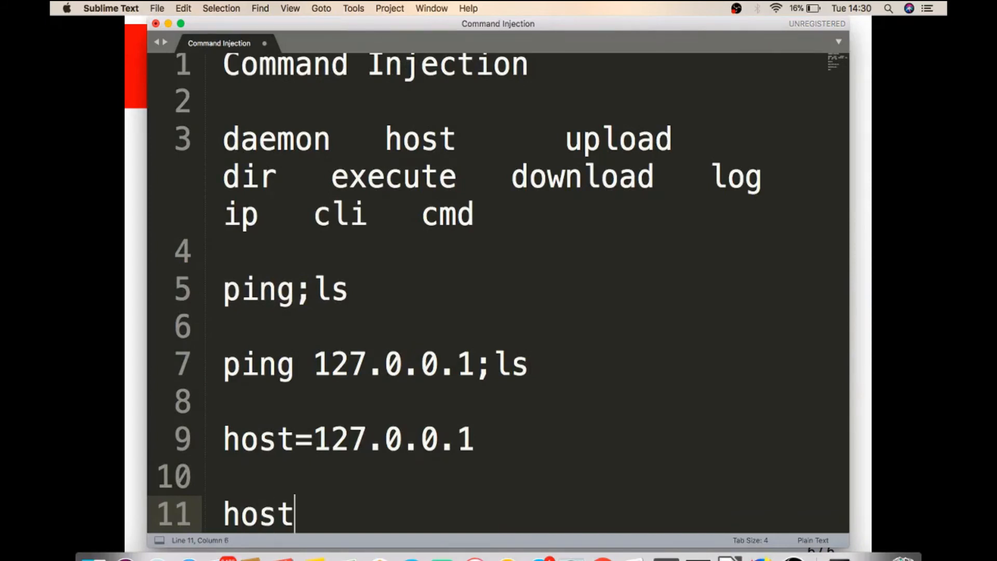
# - Add the example 'hostname host;ls', correcting a mistyped 'ip' along the way
pyautogui.write('name')
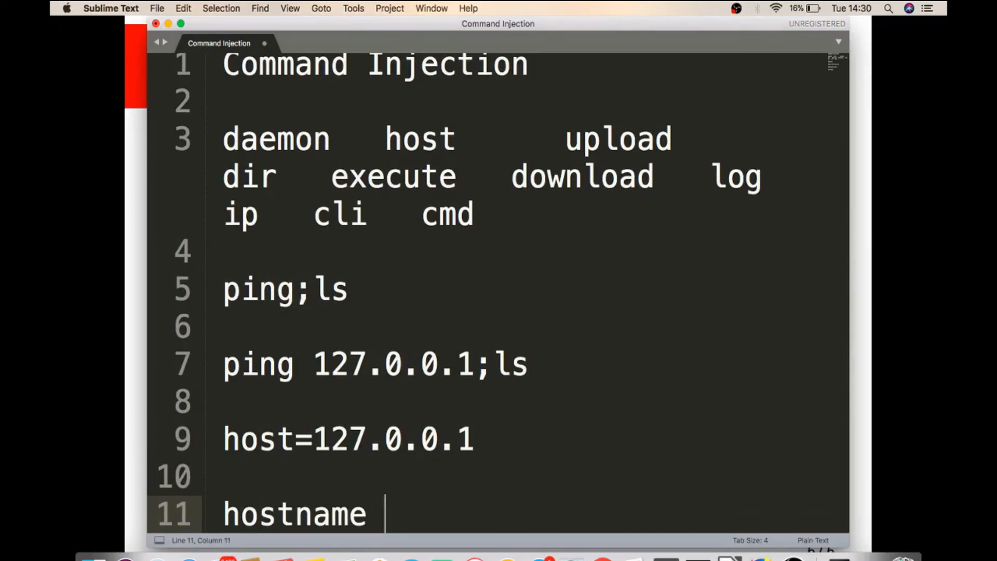
pyautogui.write('ip')
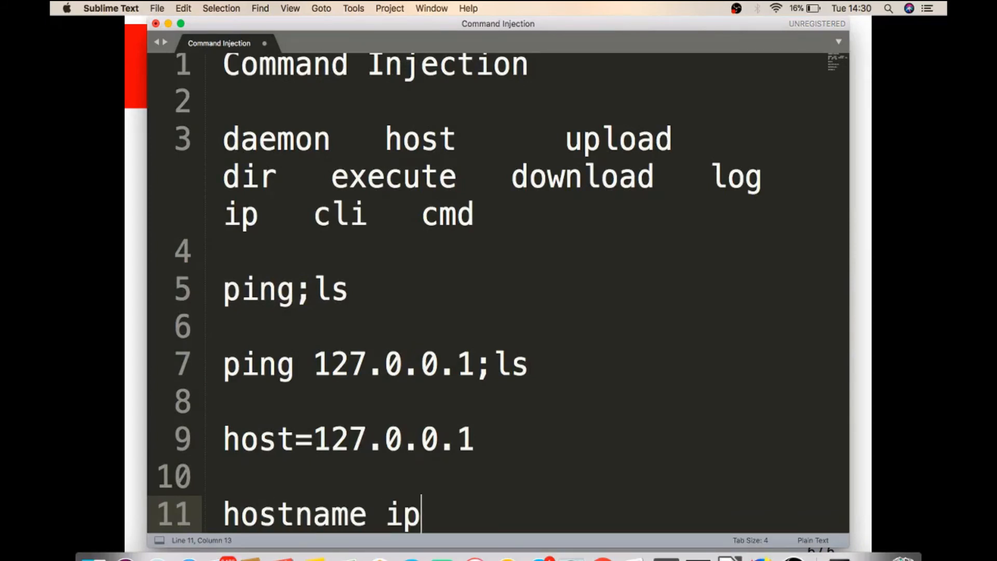
pyautogui.press('backspace')
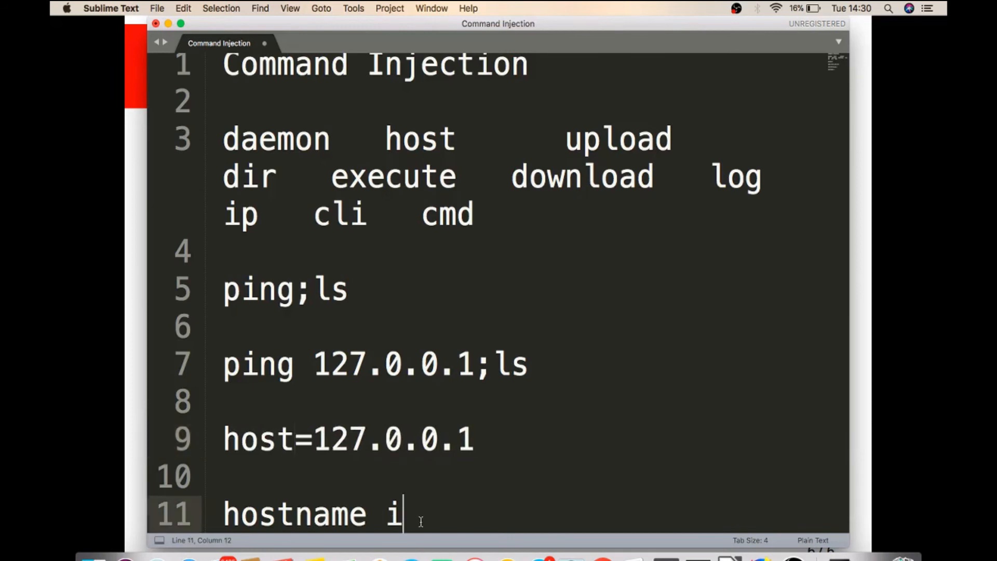
pyautogui.write('h')
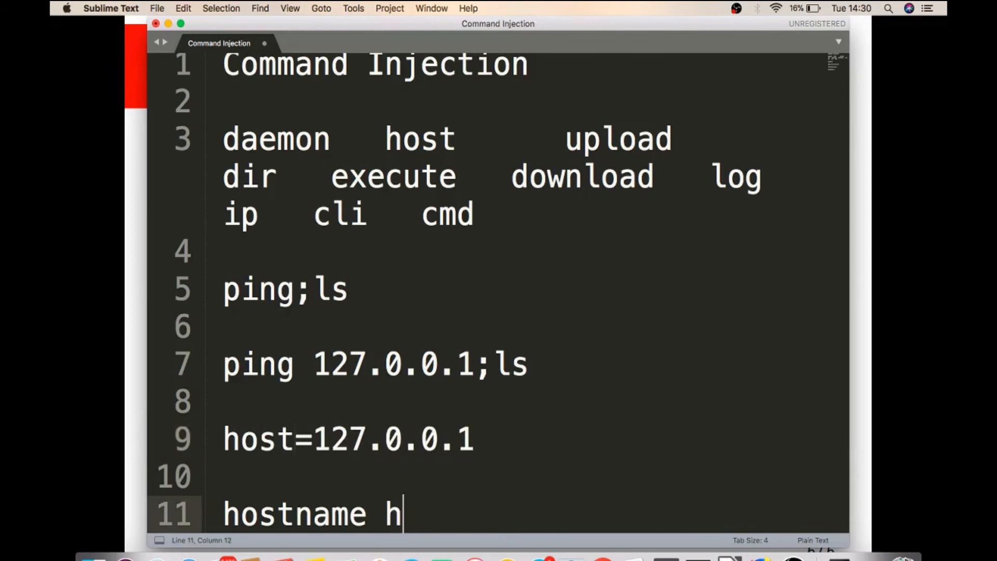
pyautogui.write('ost')
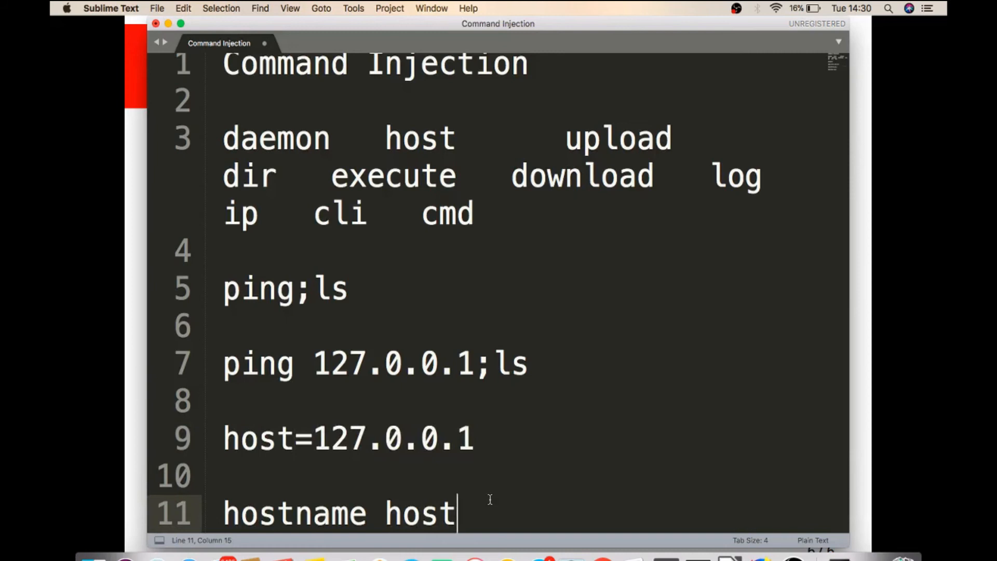
pyautogui.write(';ls')
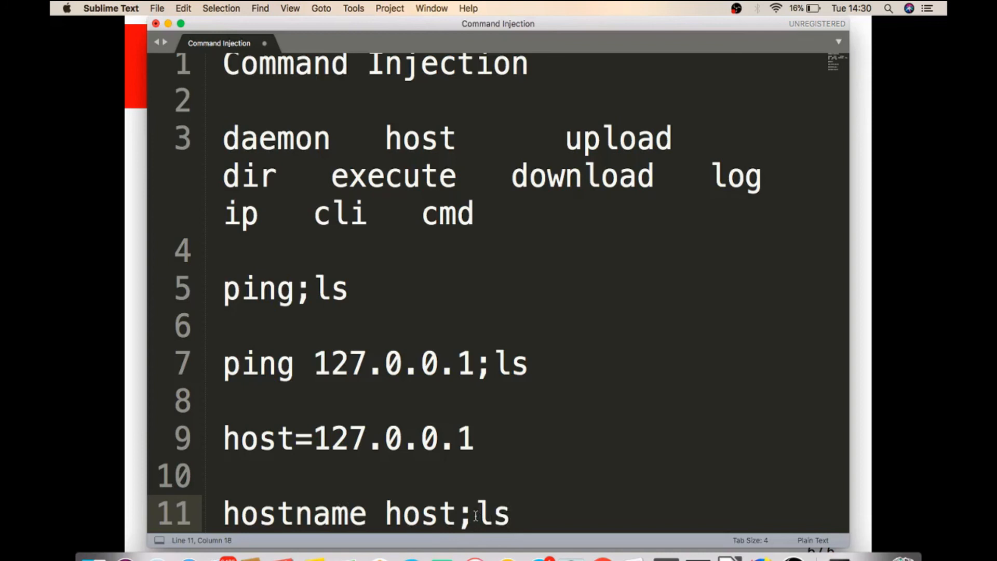
# - Chain the hostname example with '&&ls' and begin a new 'hostname||' example beneath it
pyautogui.write('*')
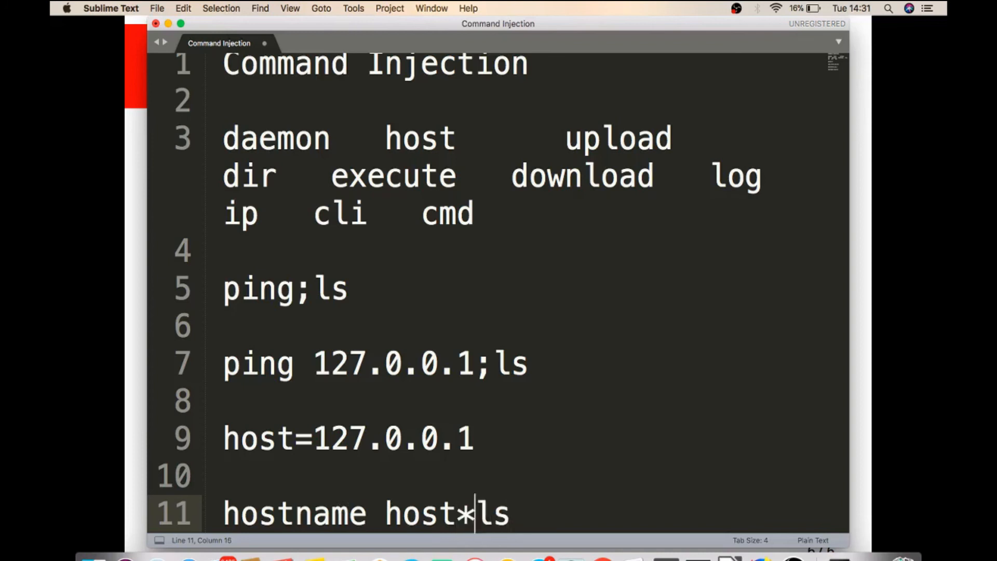
pyautogui.write('&&')
pyautogui.write('ho')
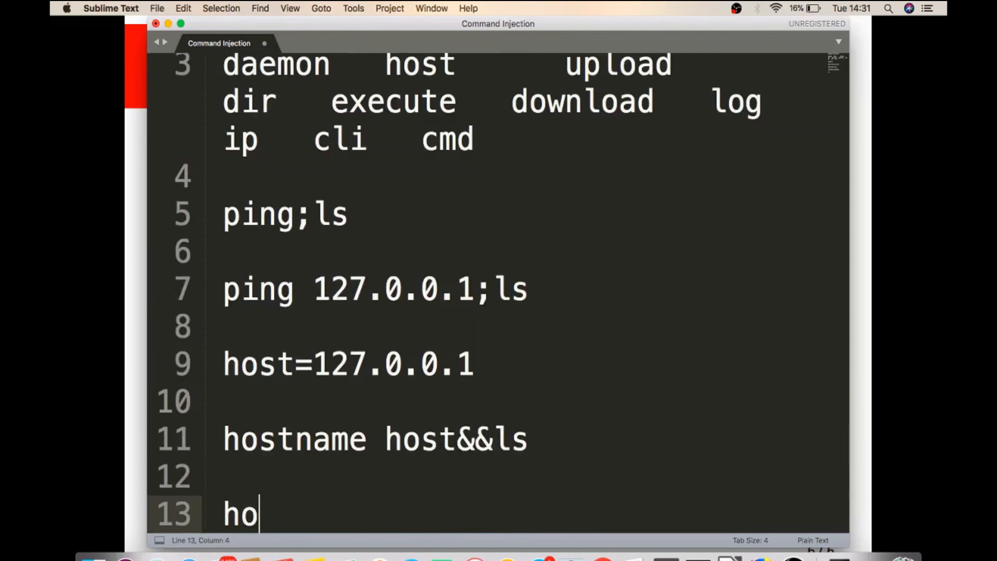
pyautogui.write('st')
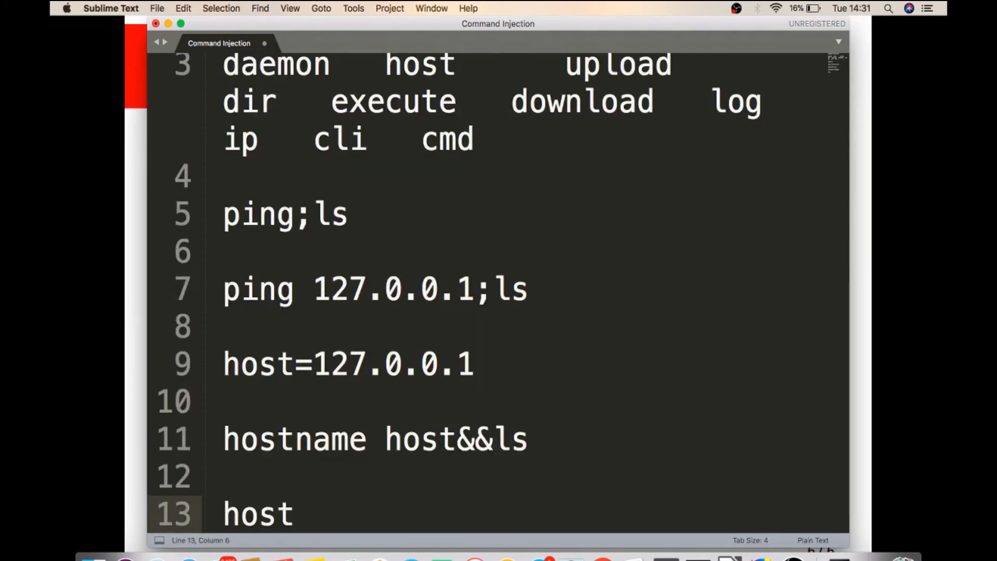
pyautogui.write('name||')
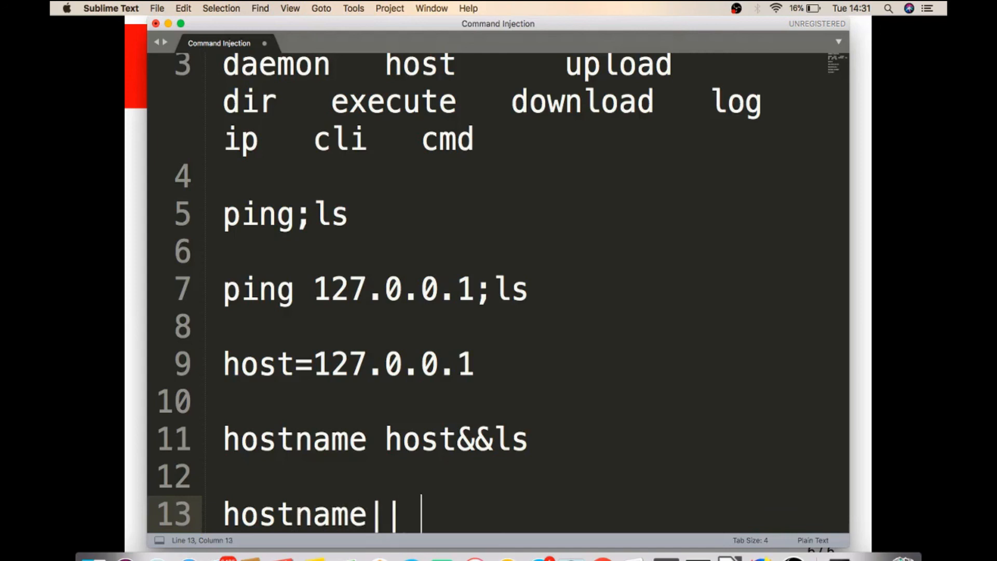